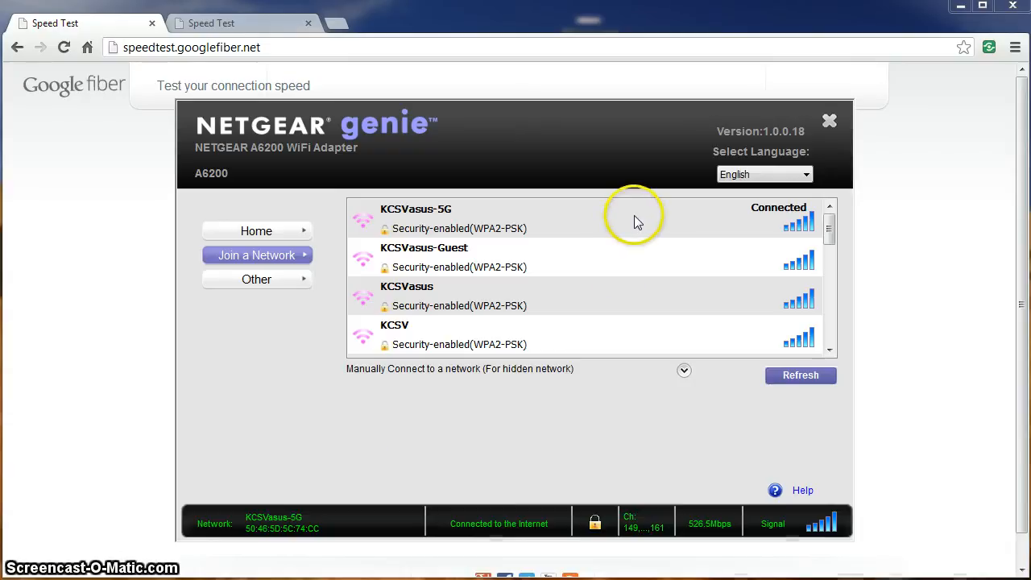
# - Check the connected KCSVasus-5G network details and close the NETGEAR genie adapter window
pyautogui.click(660, 242)
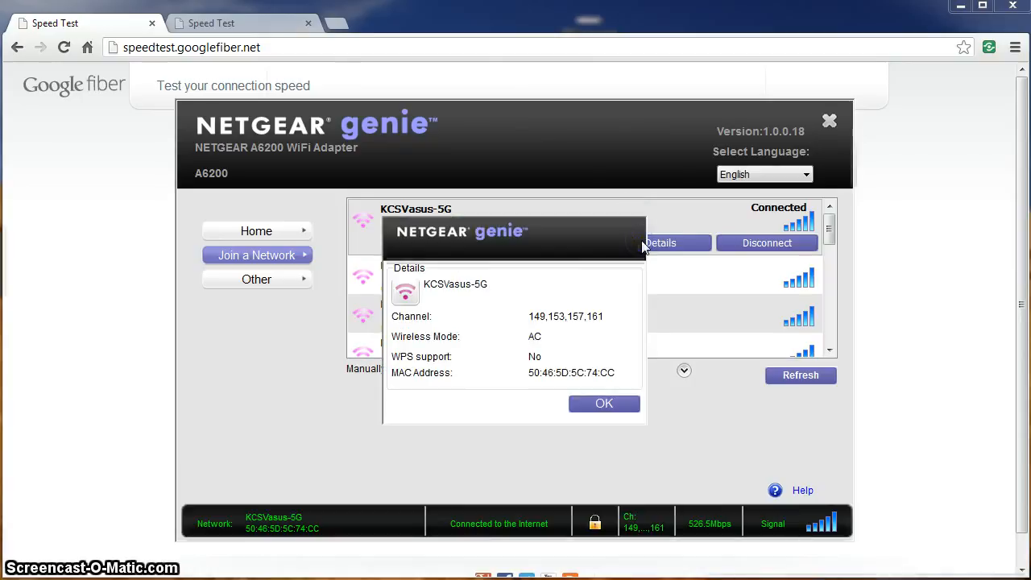
pyautogui.moveTo(539, 346)
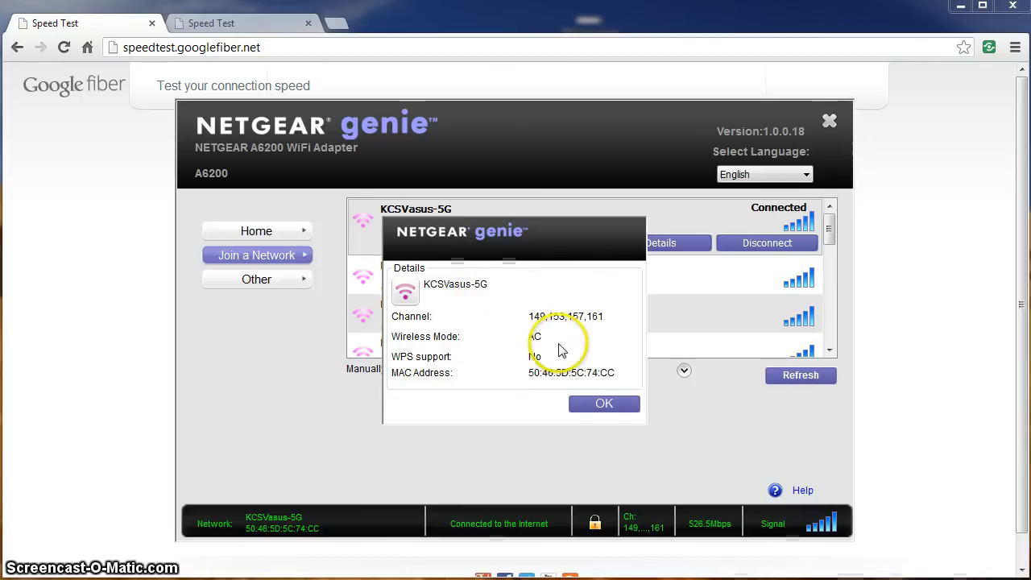
pyautogui.click(604, 403)
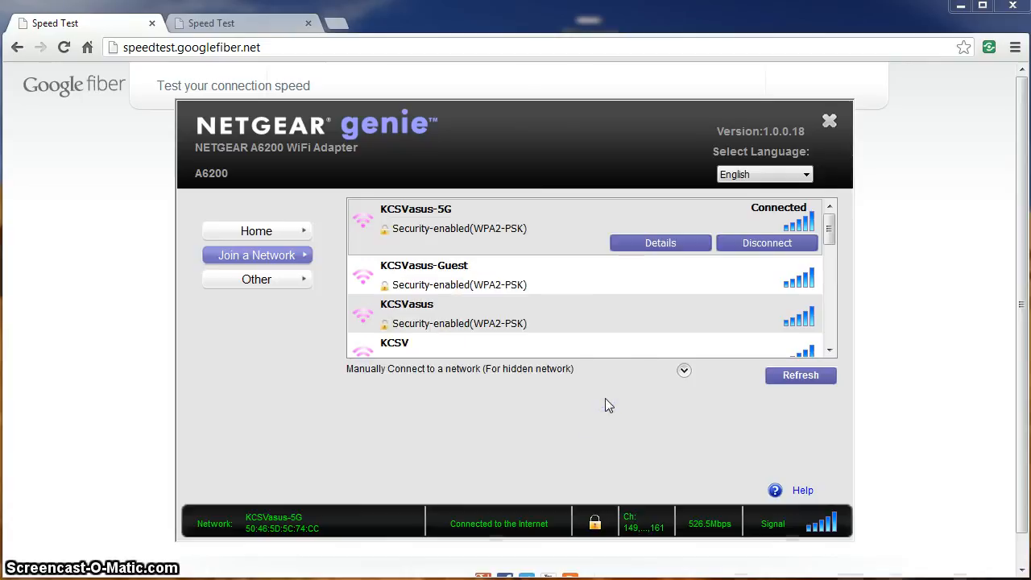
pyautogui.click(828, 121)
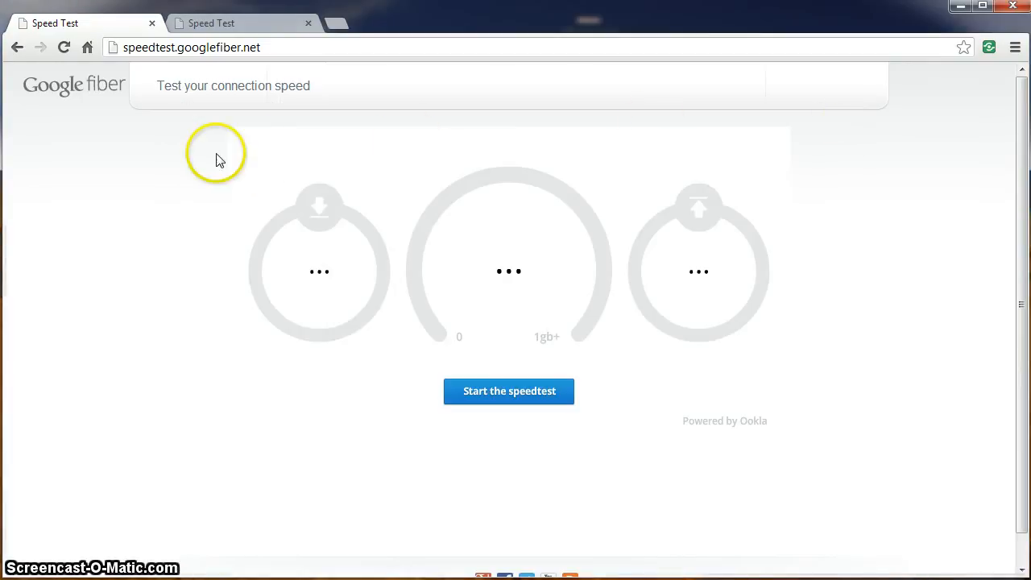
pyautogui.moveTo(509, 401)
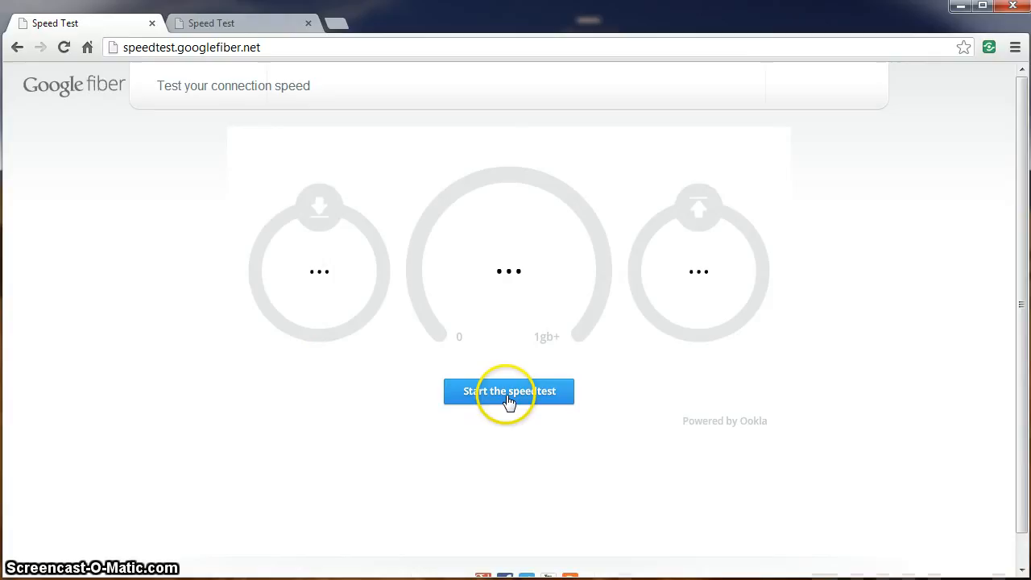
# - Start the Google Fiber speed test and begin measuring download and upload speeds
pyautogui.click(509, 392)
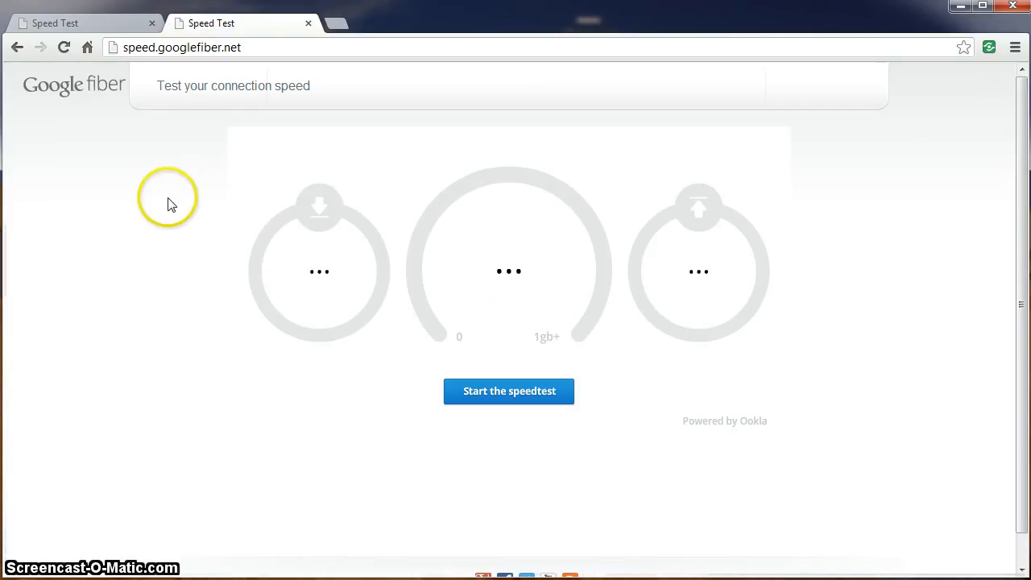
pyautogui.click(509, 392)
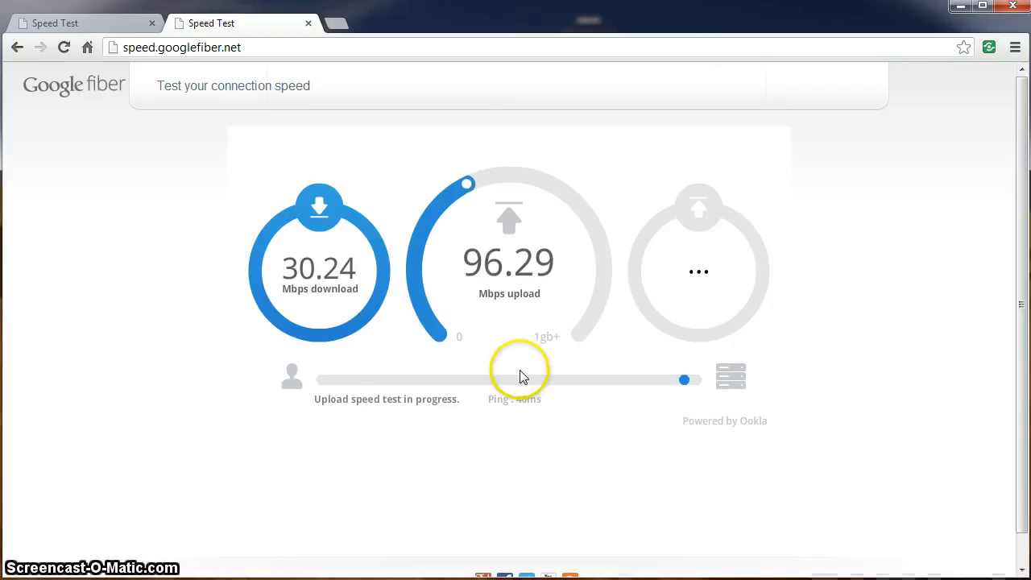
pyautogui.moveTo(510, 467)
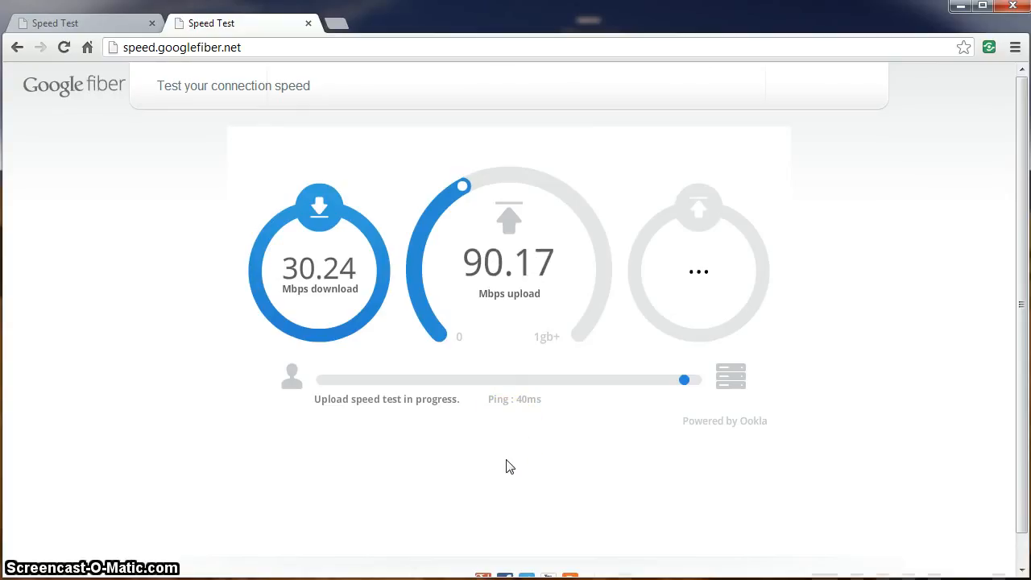